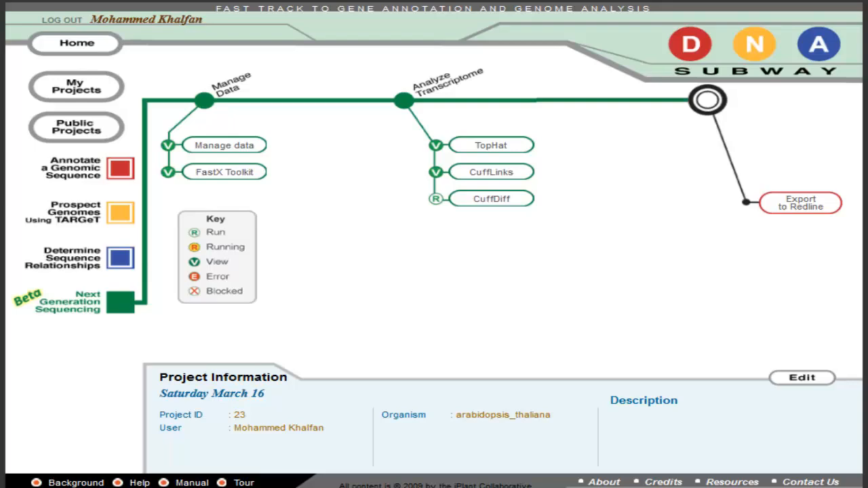
From Manage data, run quality control on WT_rep2.fastq
left_click(223, 145)
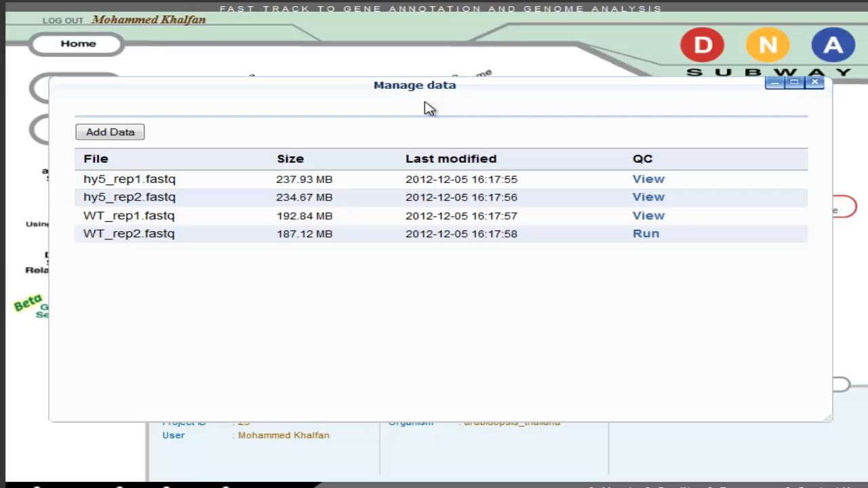
left_click(645, 233)
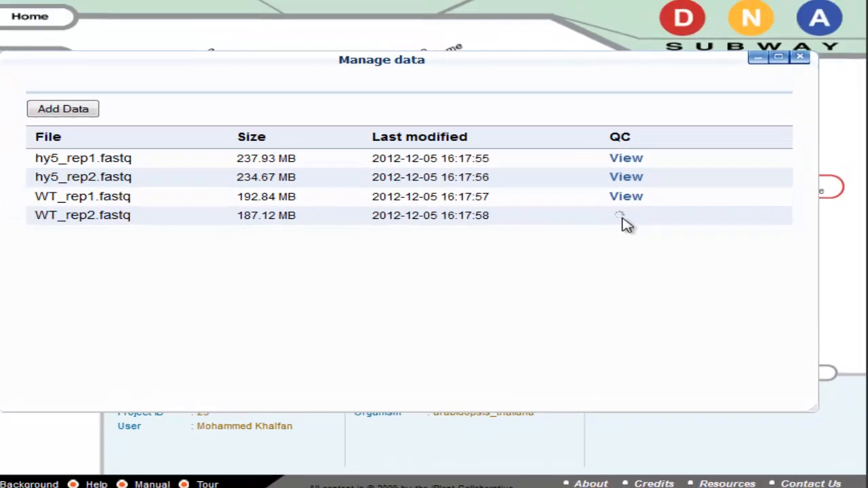
left_click(624, 215)
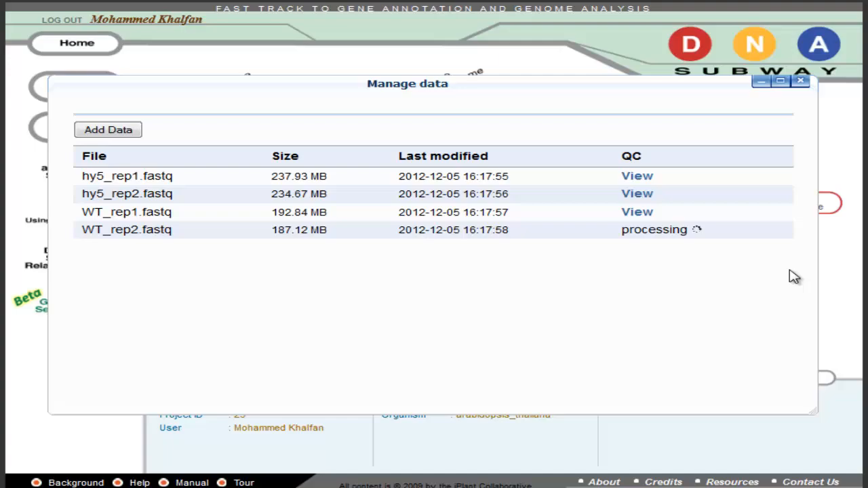
Open the hy5_rep1 FastQC report and view its per base sequence quality
left_click(637, 176)
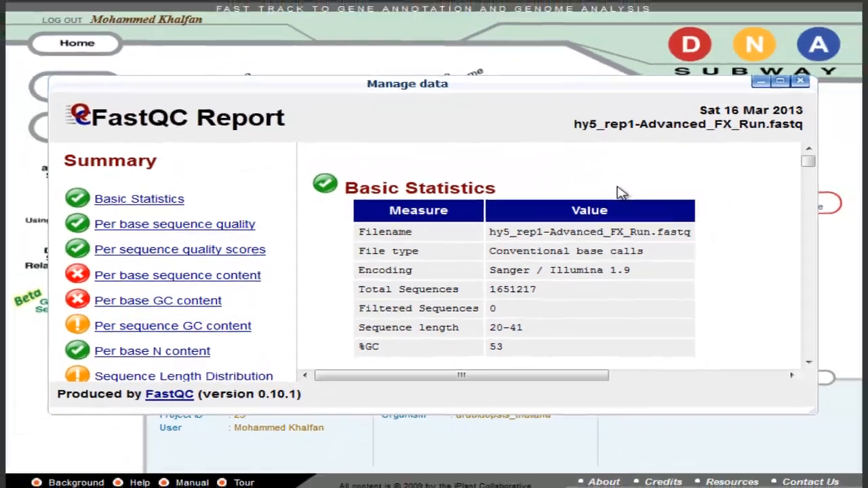
mouse_move(554, 169)
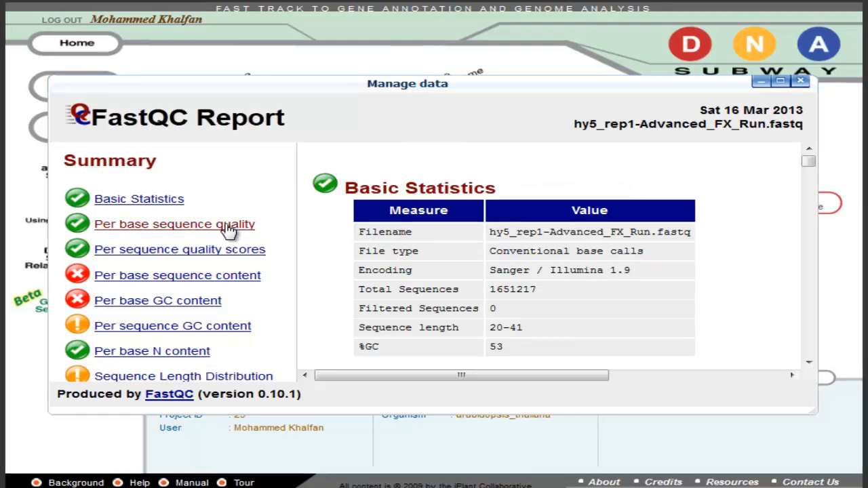
left_click(801, 80)
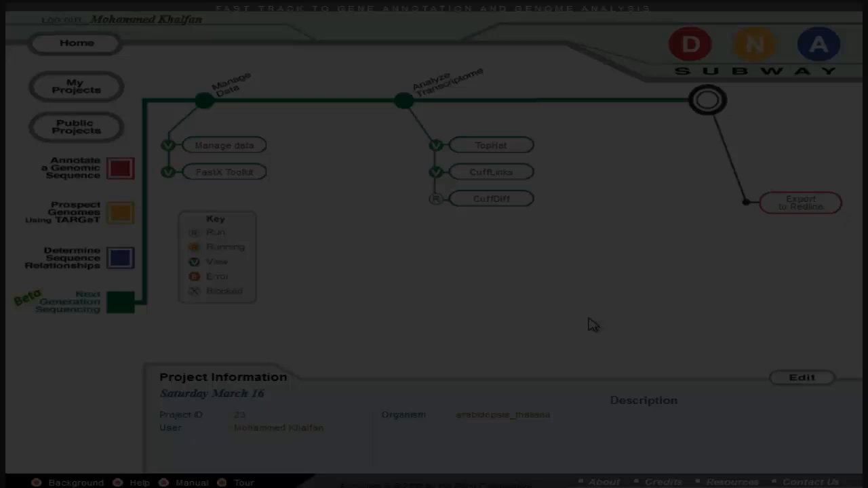
left_click(224, 172)
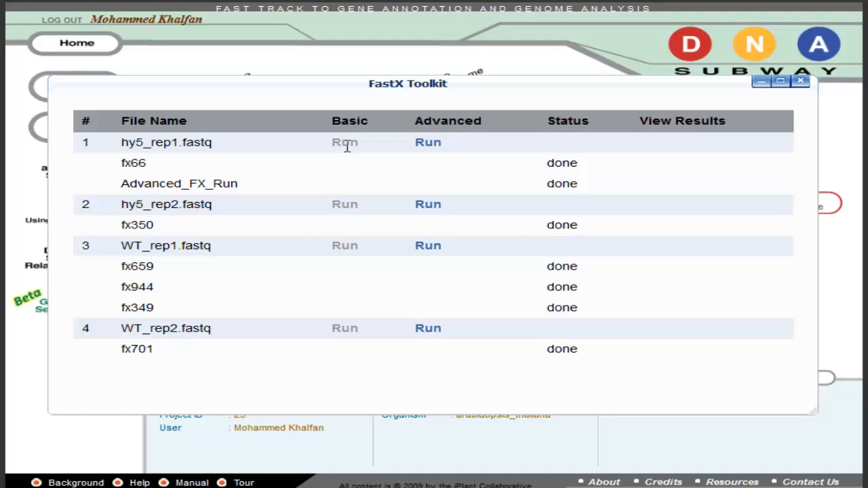
mouse_move(437, 146)
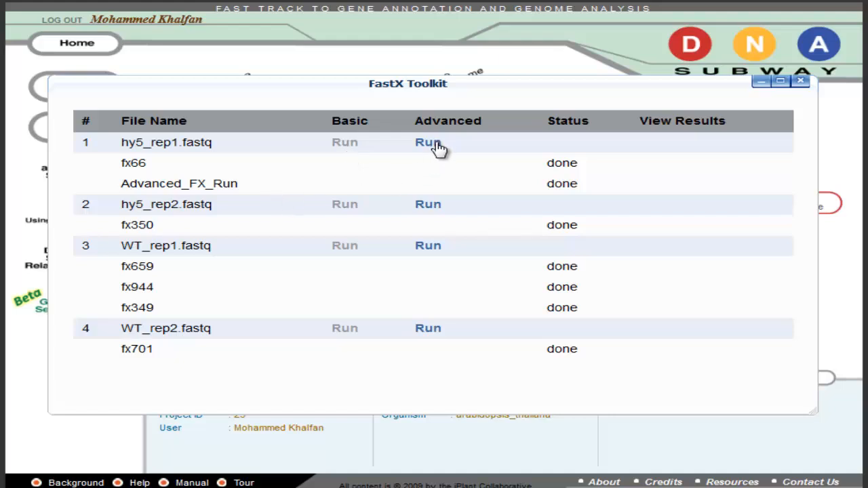
left_click(428, 142)
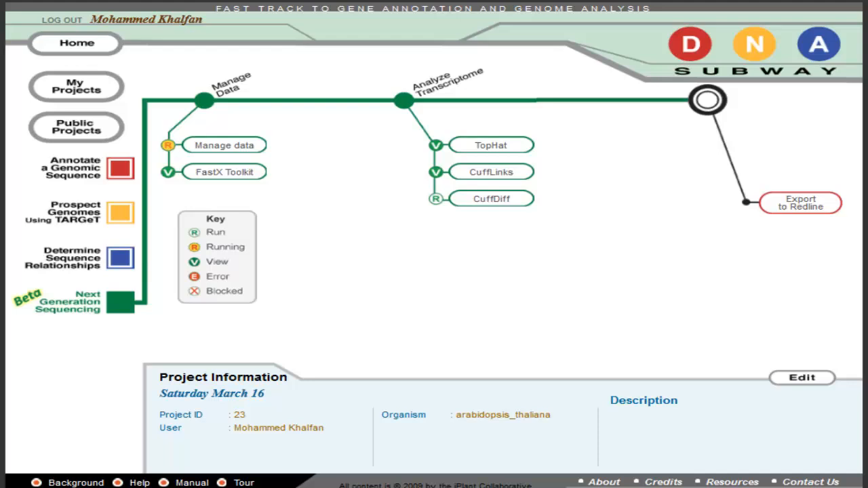
From the TopHat results list, view the th421 hy5_rep1 alignment in IGV
left_click(490, 144)
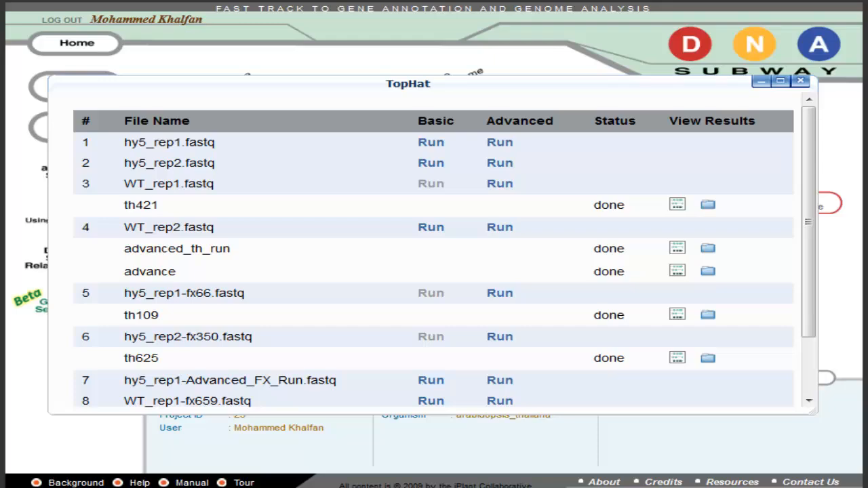
mouse_move(500, 142)
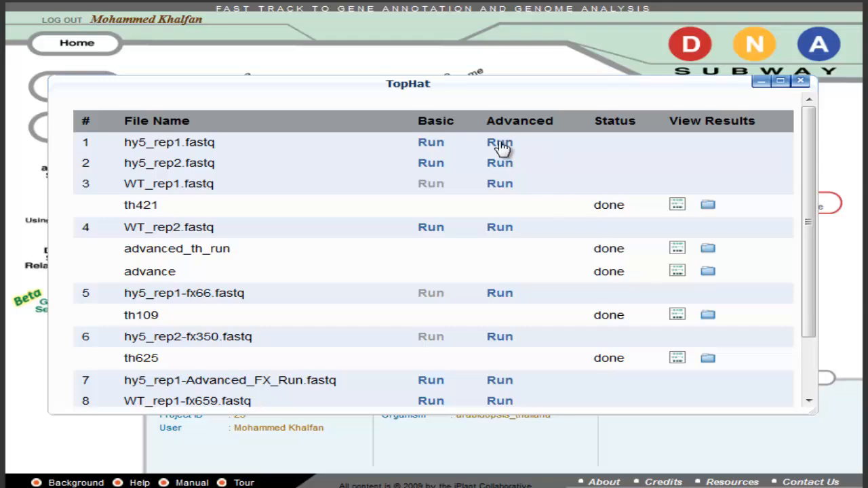
mouse_move(527, 305)
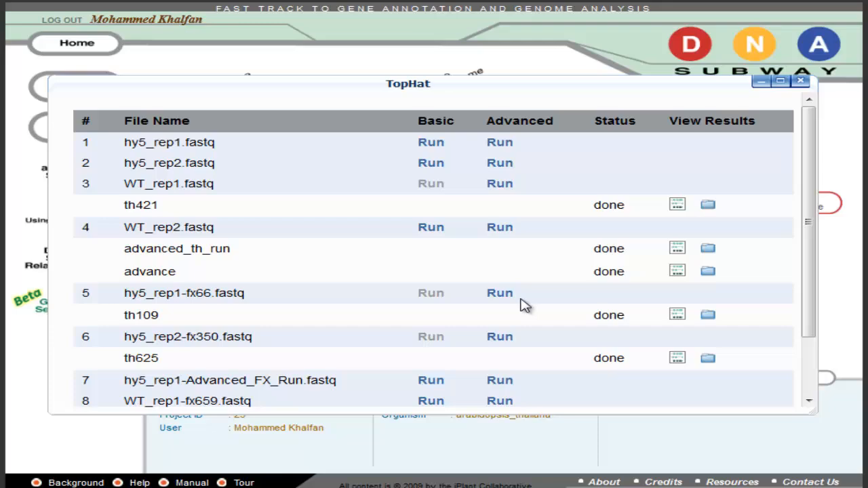
mouse_move(736, 206)
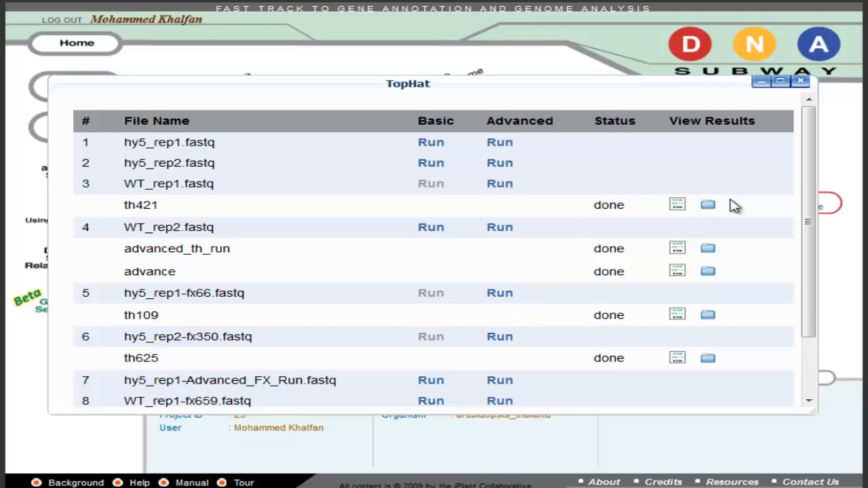
mouse_move(680, 209)
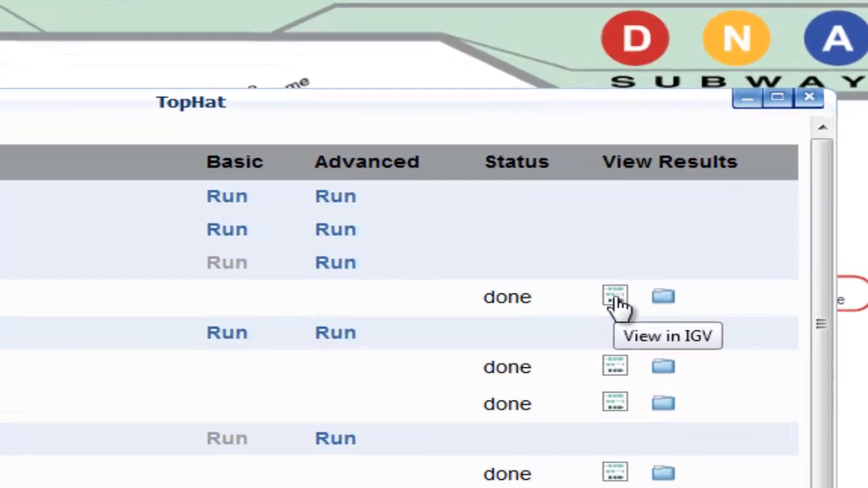
left_click(614, 296)
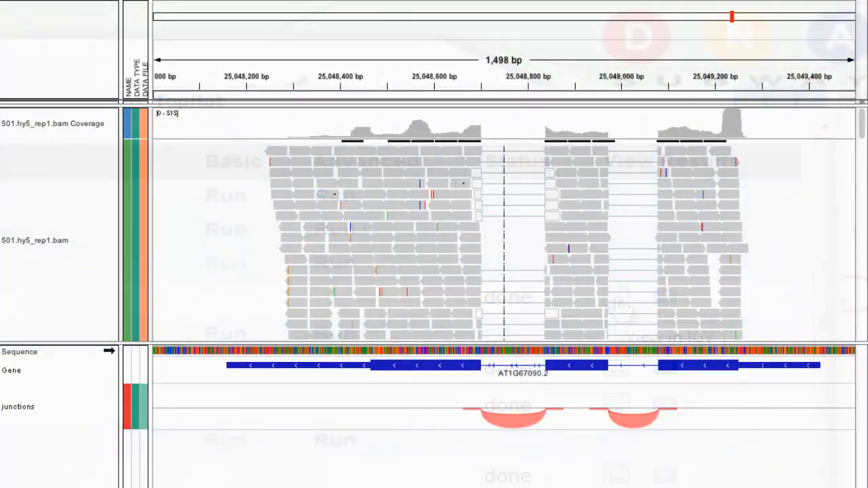